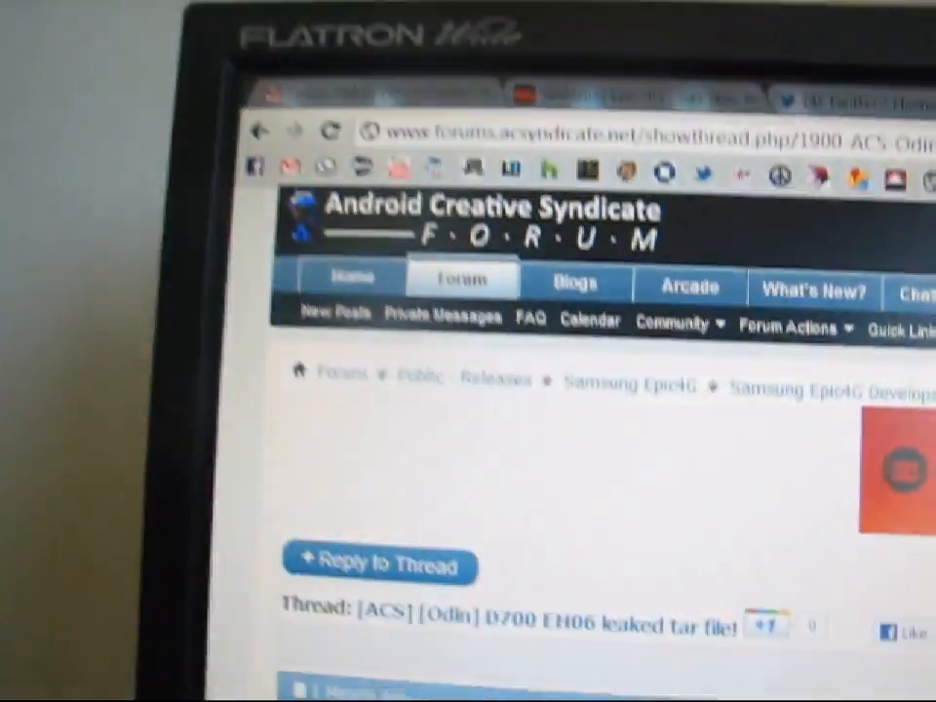
Step: Scroll the ACS forum thread down to the post with the EH06 tar download link
scroll(down, 3)
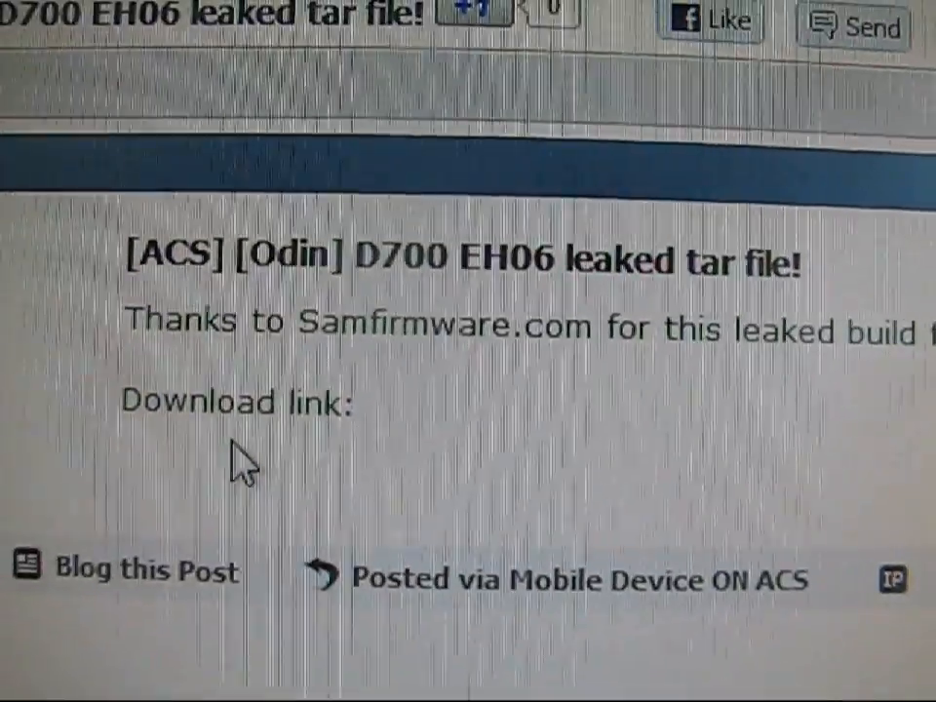
scroll(down, 3)
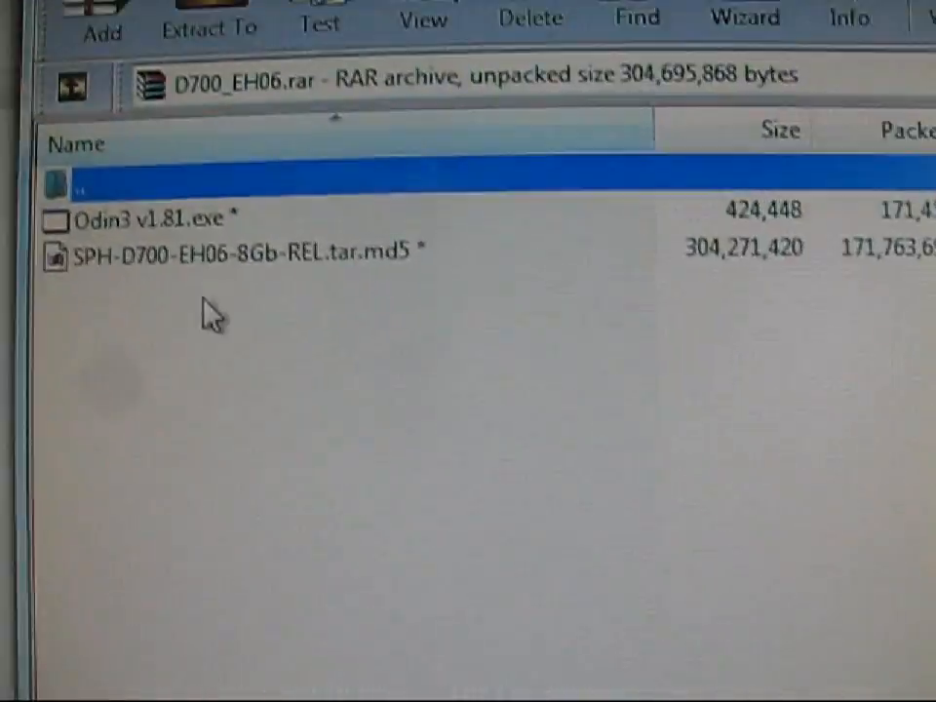
Step: Extract D700_EH06.rar into the eh06 folder via Extract To
click(191, 107)
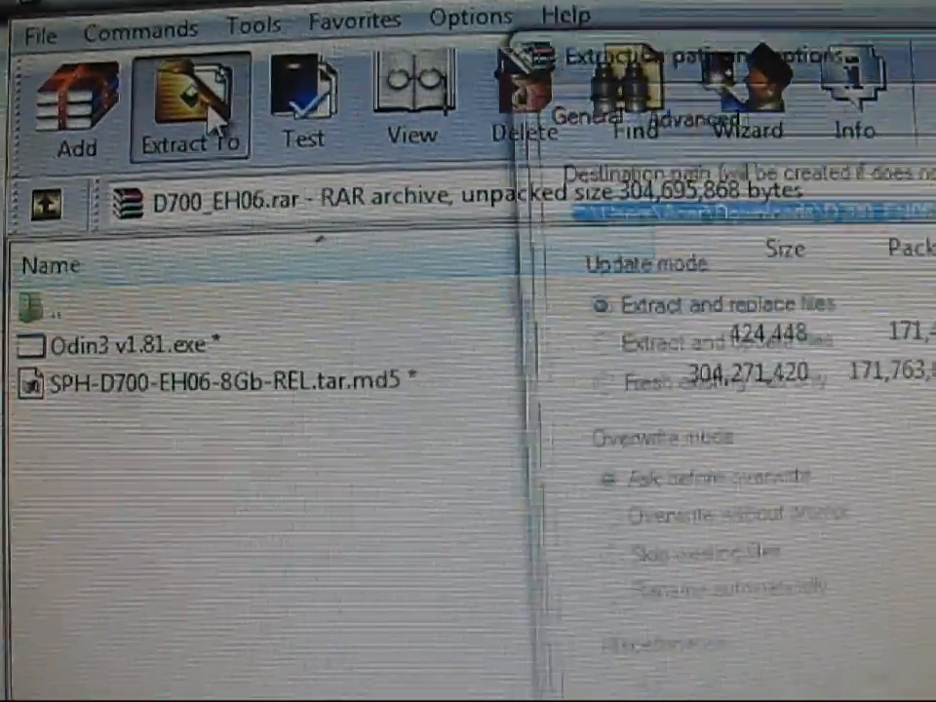
click(191, 107)
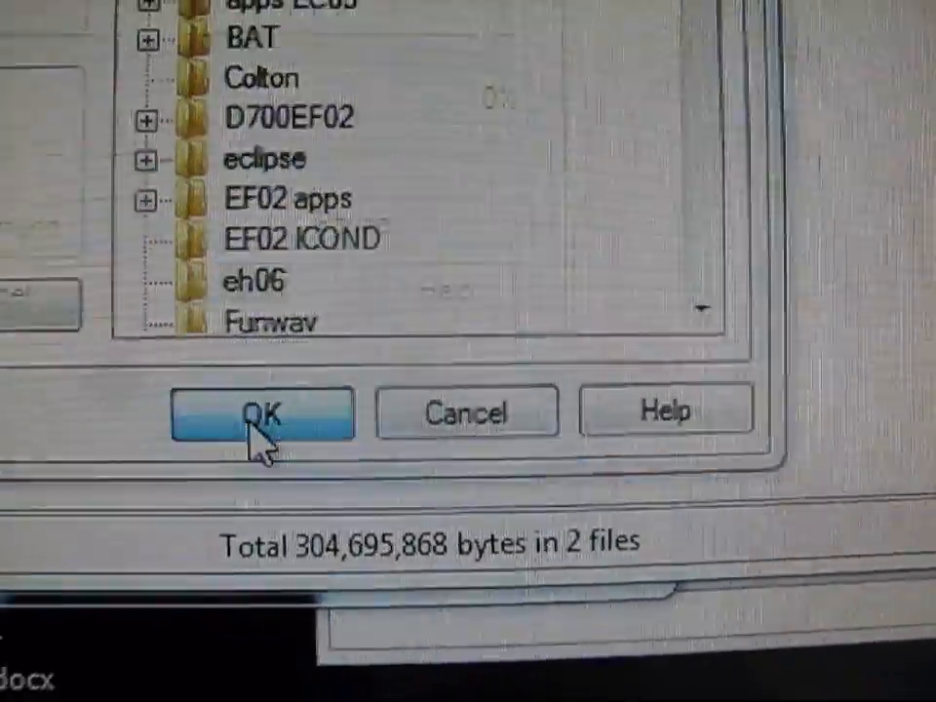
click(262, 414)
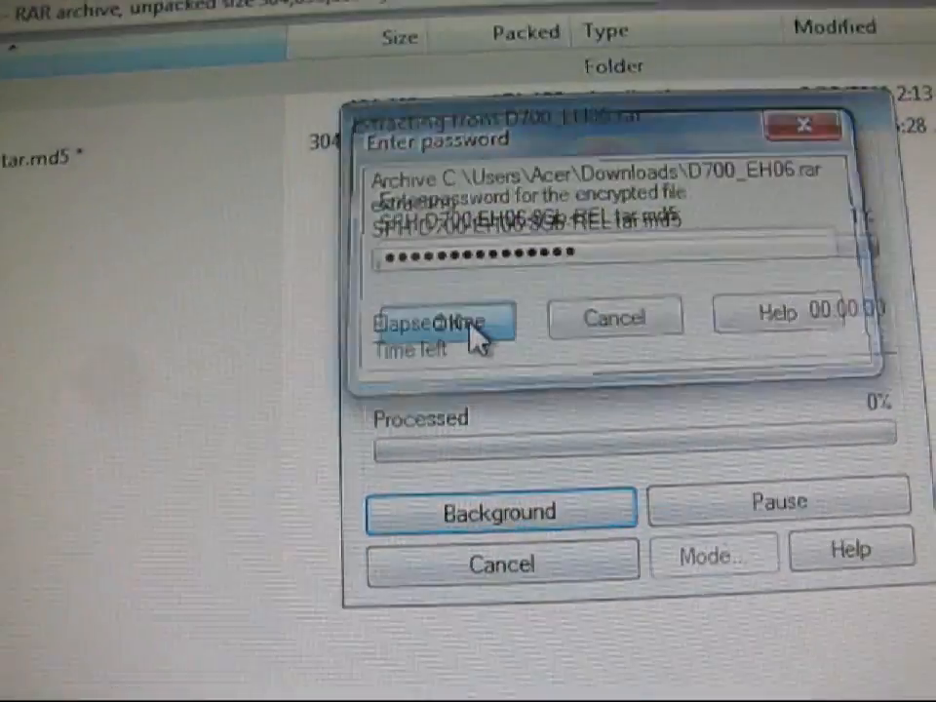
Step: Confirm the archive password so Odin3 v1.81.exe and the SPH-D700-EH06 tar.md5 extract
click(437, 316)
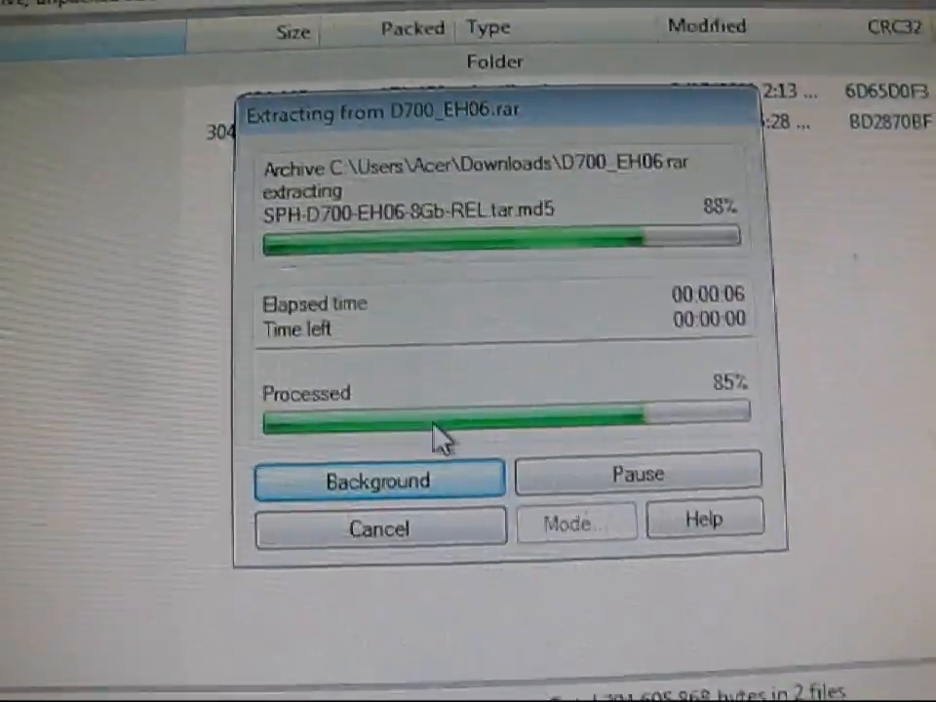
click(379, 480)
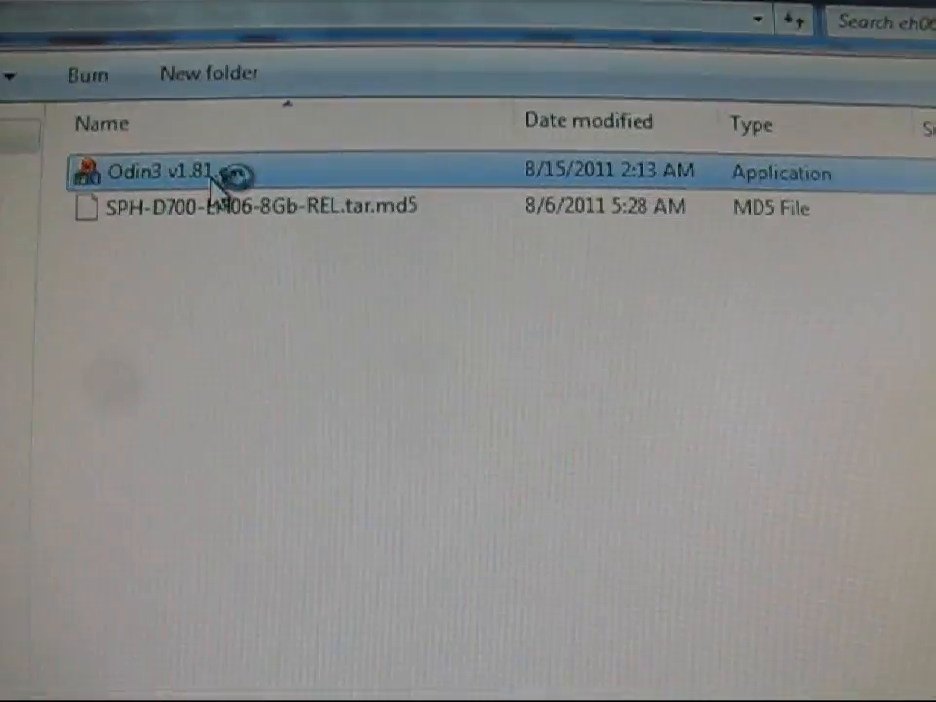
Step: Launch Odin3 v1.81.exe from the eh06 folder
double_click(156, 172)
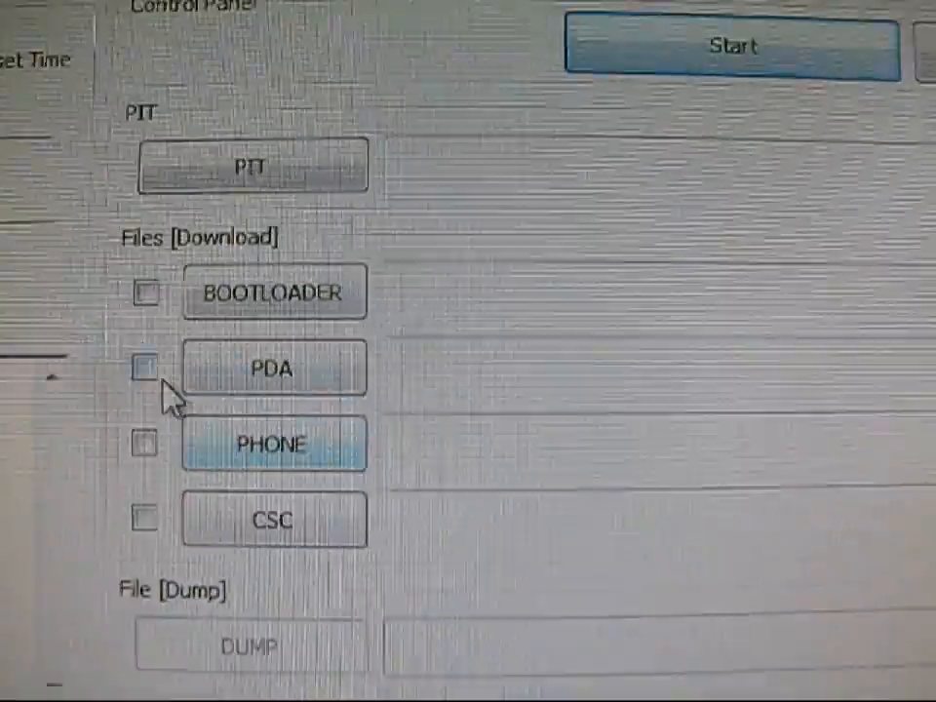
Step: Enable the PDA slot in Odin3, leaving BOOTLOADER, PHONE and CSC unticked
click(144, 369)
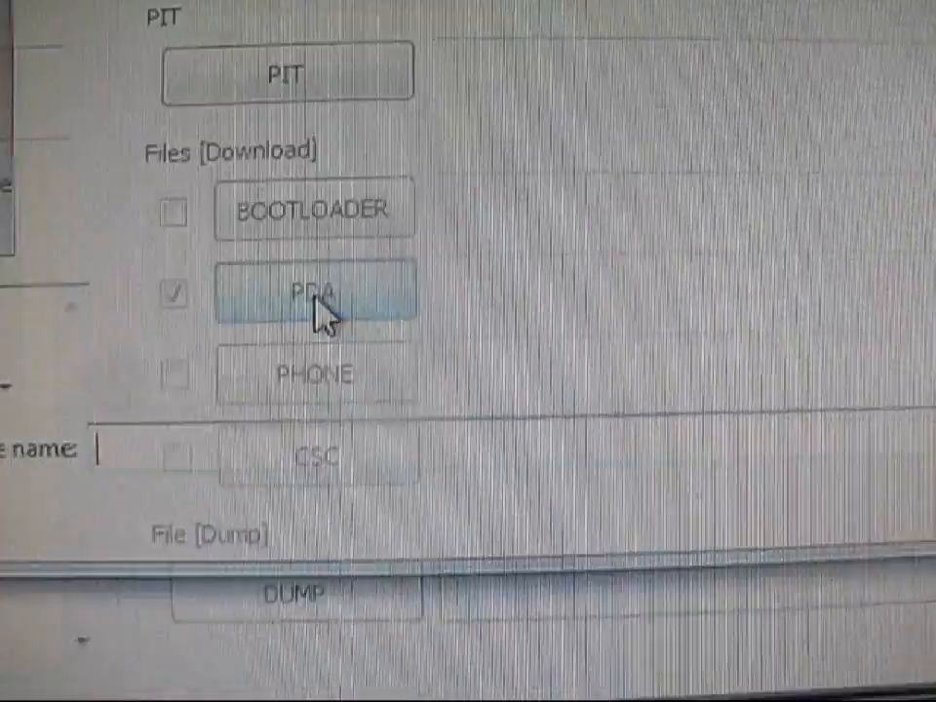